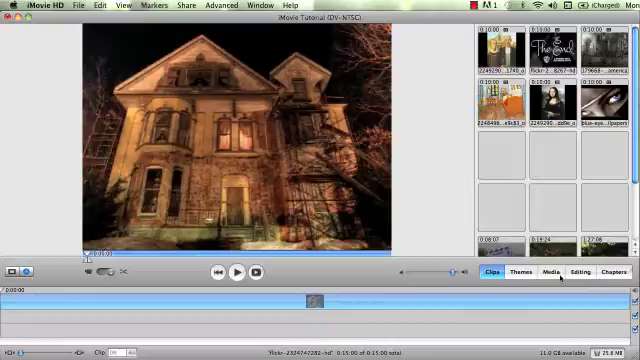
Show the title editing panel and leave the 'Over black' option switched on.
left_click(568, 272)
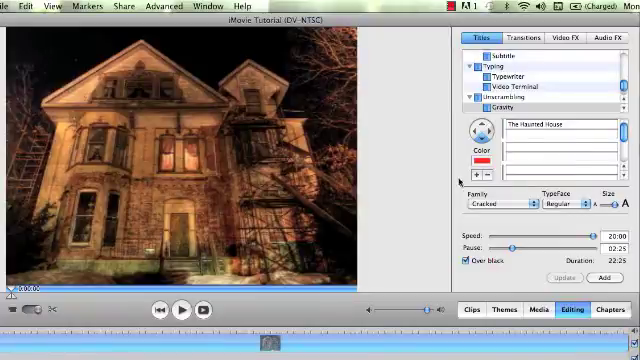
left_click(468, 260)
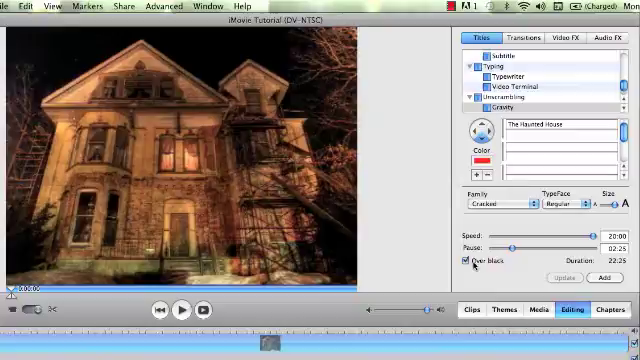
left_click(510, 104)
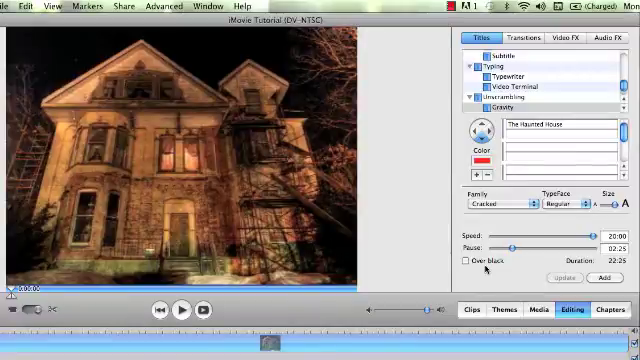
left_click(520, 108)
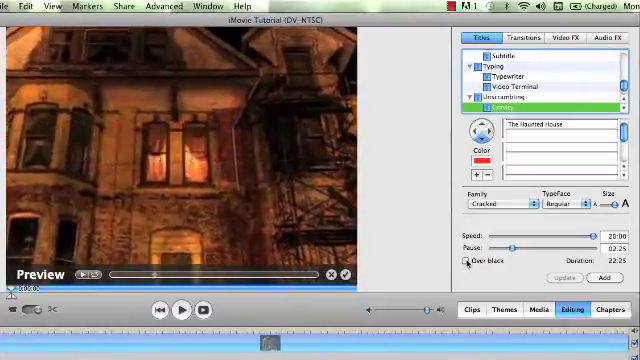
Preview Bounce Across, Centered Title and a Converging title animation.
left_click(468, 260)
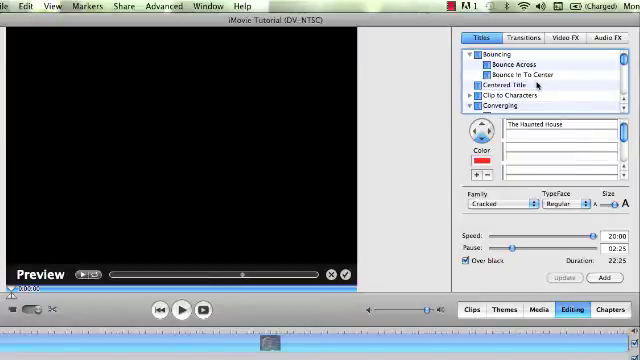
left_click(510, 84)
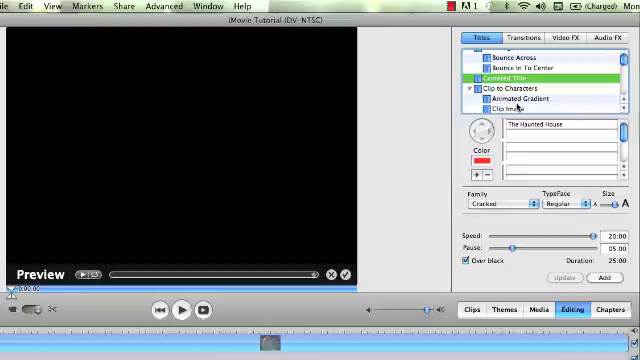
left_click(540, 100)
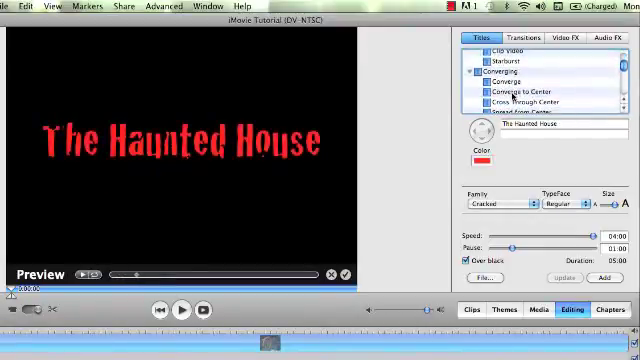
left_click(510, 80)
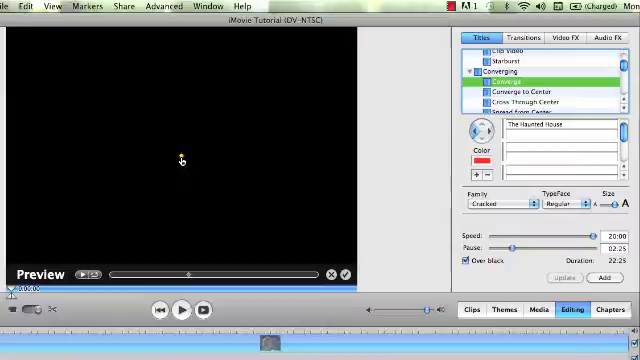
mouse_move(72, 72)
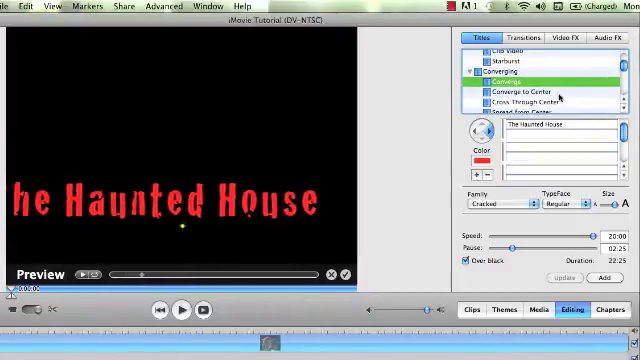
Choose the Converging animation, the Cracked font and a red title colour.
left_click(536, 90)
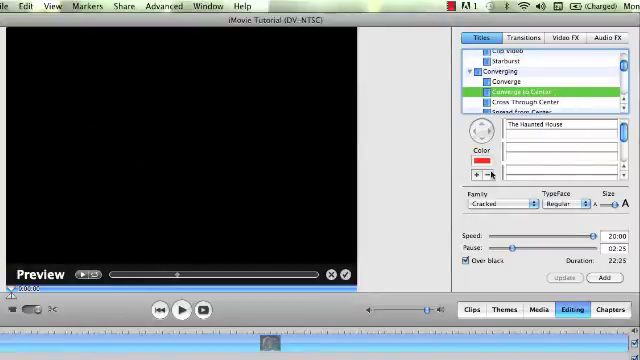
left_click(510, 204)
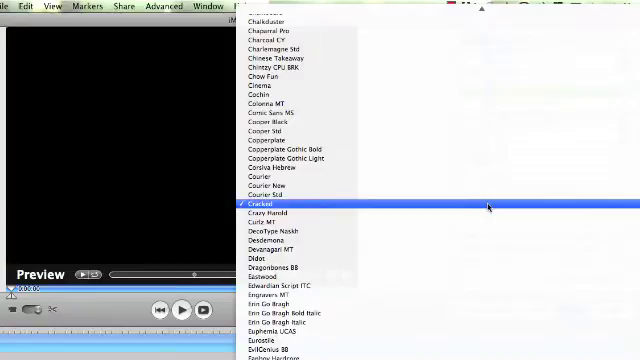
mouse_move(492, 184)
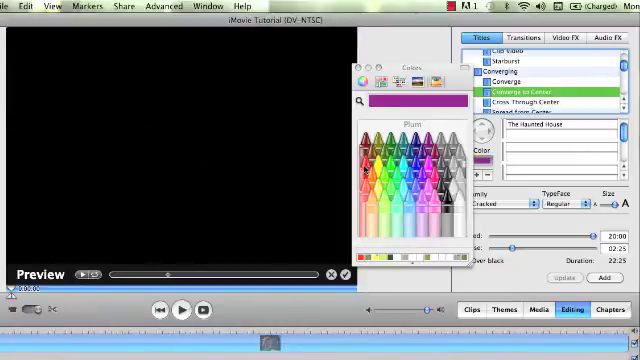
left_click(360, 68)
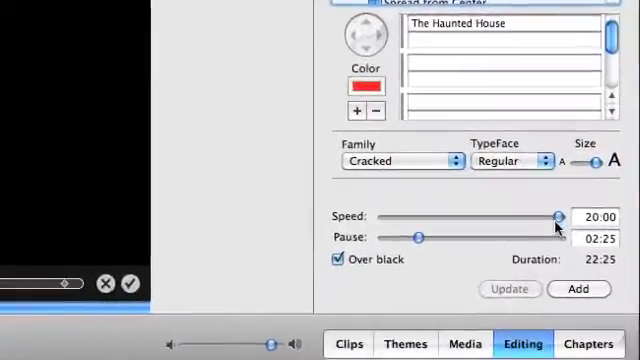
Tune the title's Speed and Pause sliders through several timings, watching the Duration.
left_click_drag(558, 216, 316, 192)
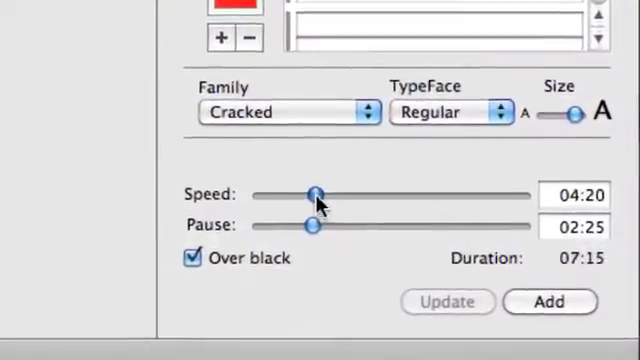
left_click_drag(316, 192, 224, 180)
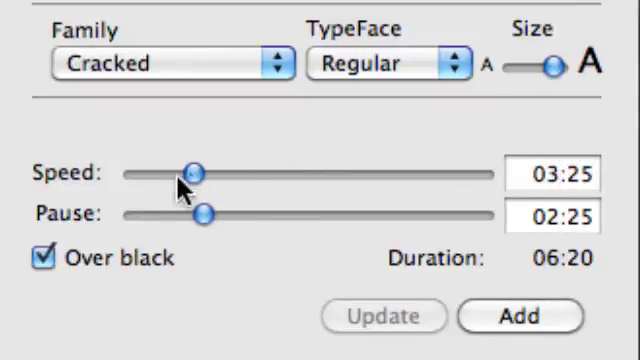
left_click_drag(192, 172, 216, 172)
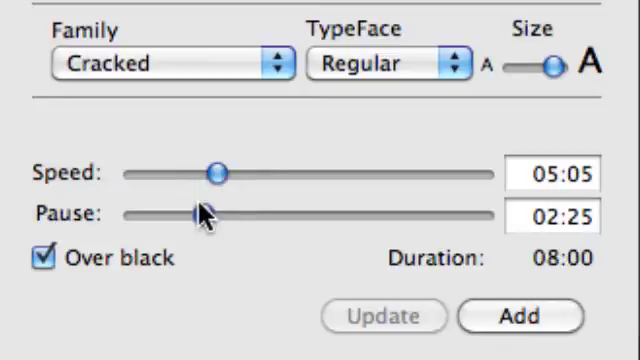
left_click_drag(200, 214, 248, 214)
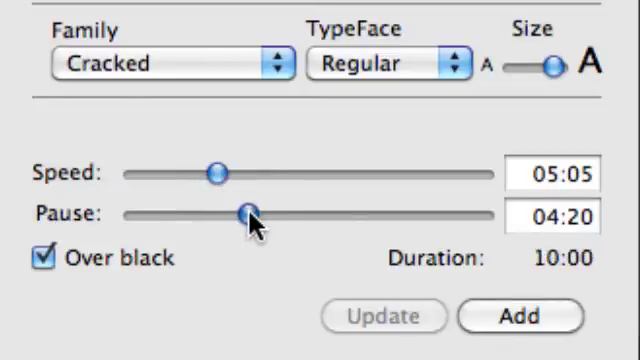
left_click_drag(248, 212, 208, 212)
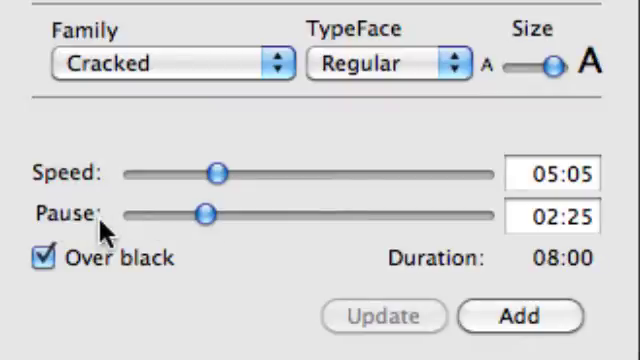
left_click_drag(218, 172, 176, 172)
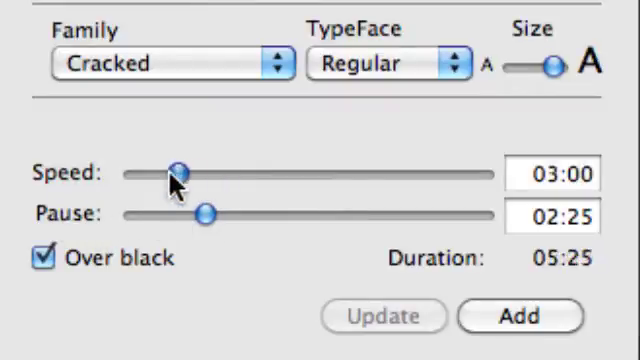
left_click_drag(172, 172, 188, 172)
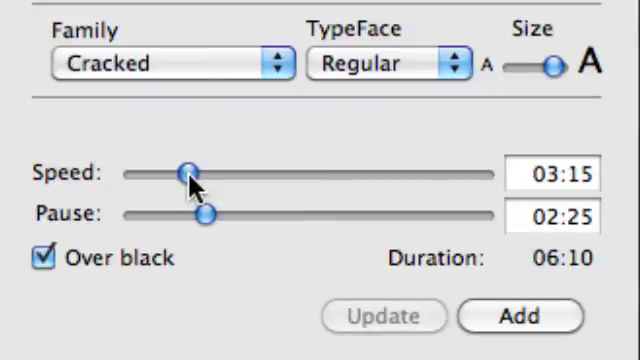
left_click_drag(188, 172, 430, 172)
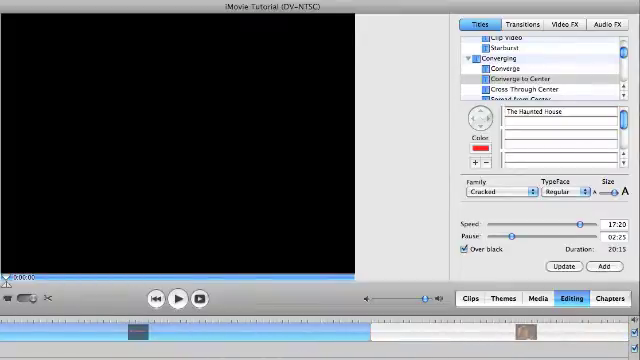
Add the red title clip to the timeline and play it back briefly.
left_click(600, 264)
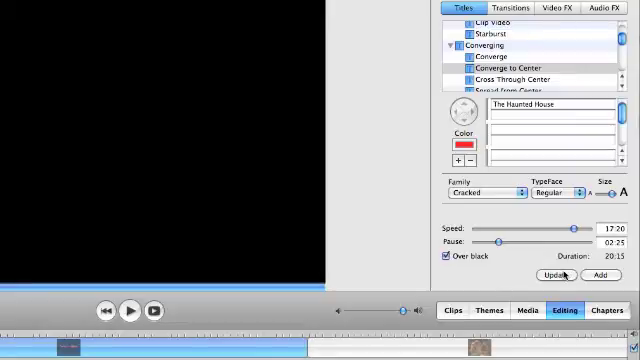
mouse_move(556, 276)
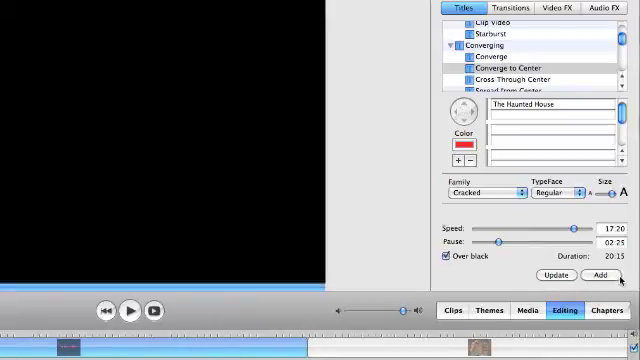
mouse_move(554, 276)
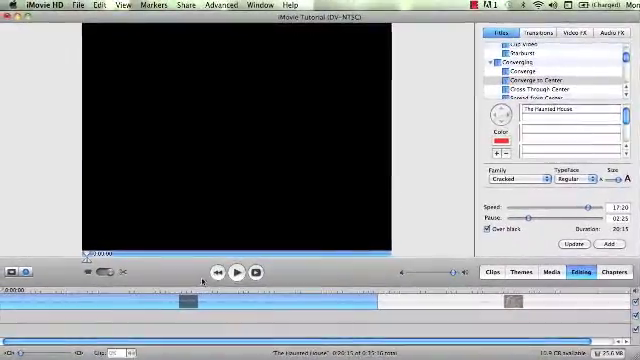
left_click(234, 272)
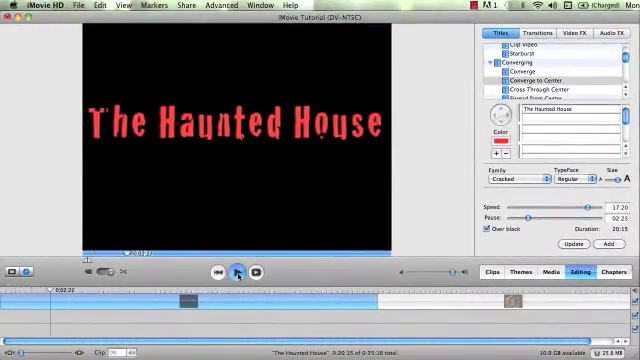
left_click(236, 272)
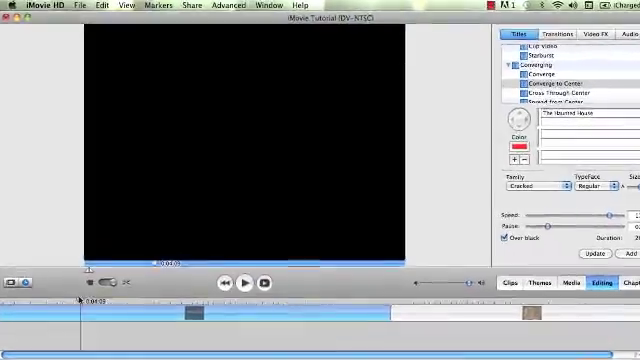
Split away the excess black clip via the Edit menu and play the project.
left_click(134, 8)
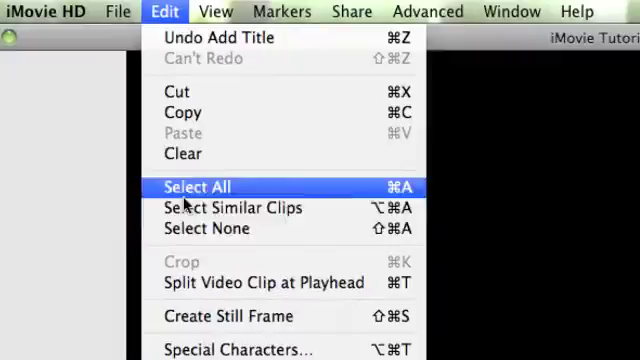
mouse_move(264, 288)
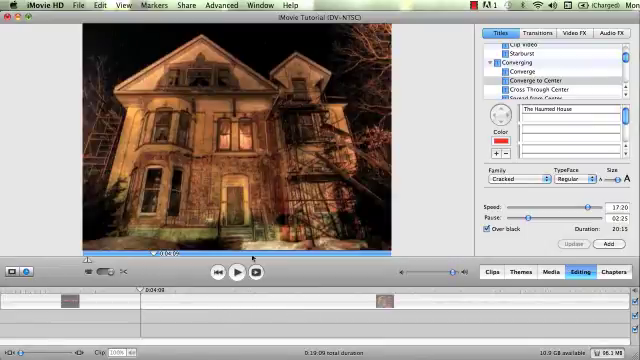
left_click(232, 272)
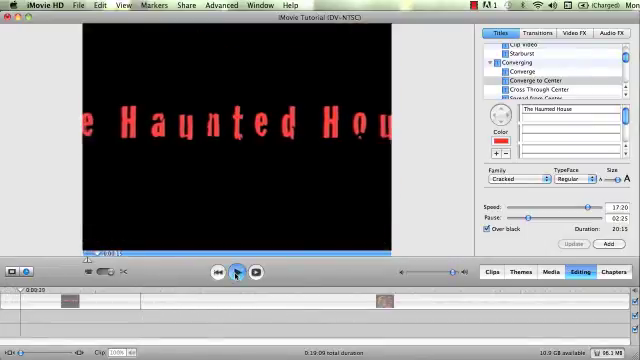